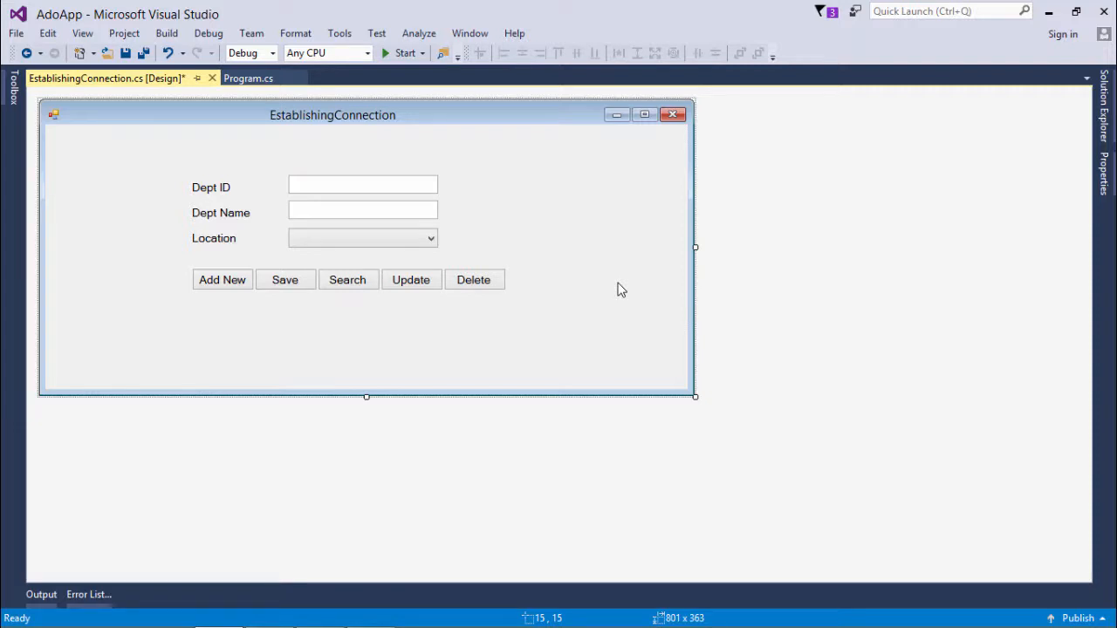
{"action": "mouse_move", "coordinate": [419, 364]}
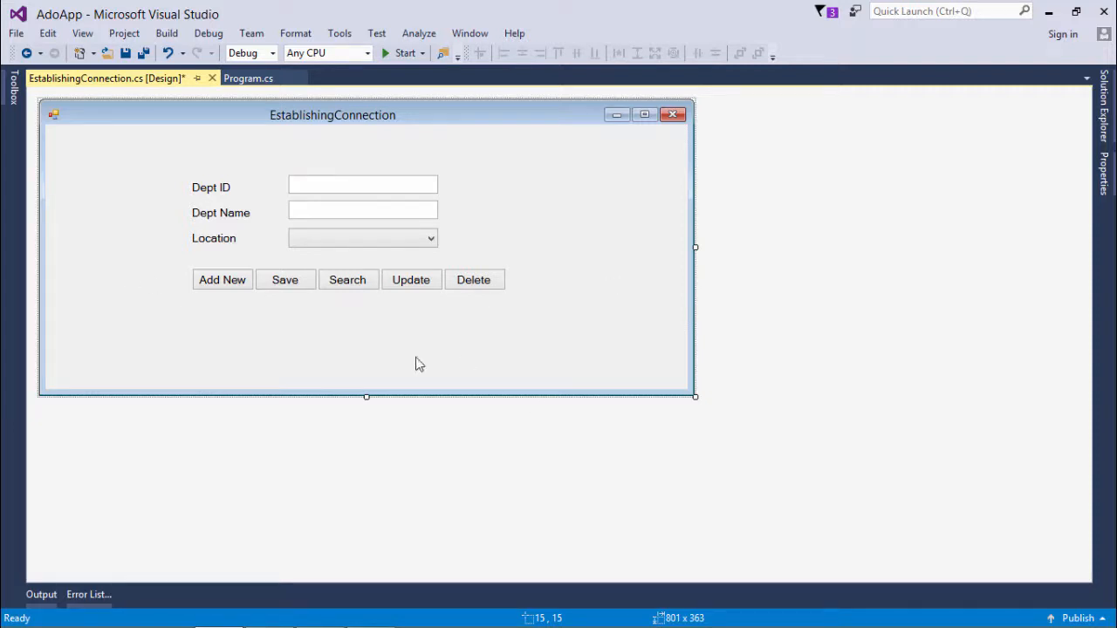
{"action": "mouse_move", "coordinate": [591, 324]}
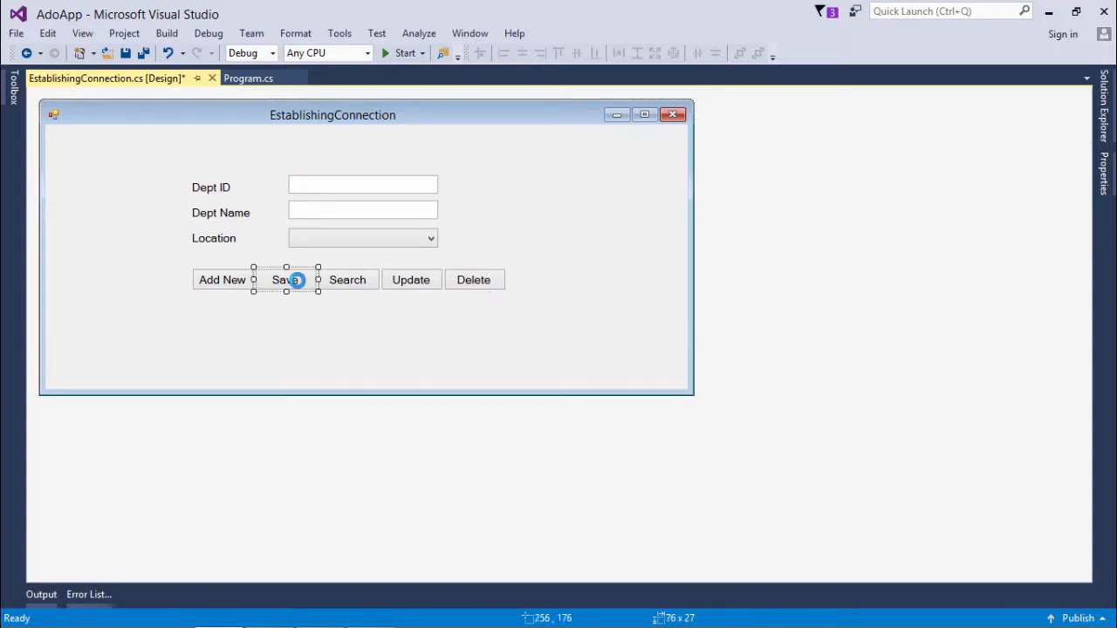
- Open the Save button's btn_Save_Click handler and its parameterized tbl_Departments insert, briefly viewing the Design tab
{"action": "double_click", "coordinate": [286, 279]}
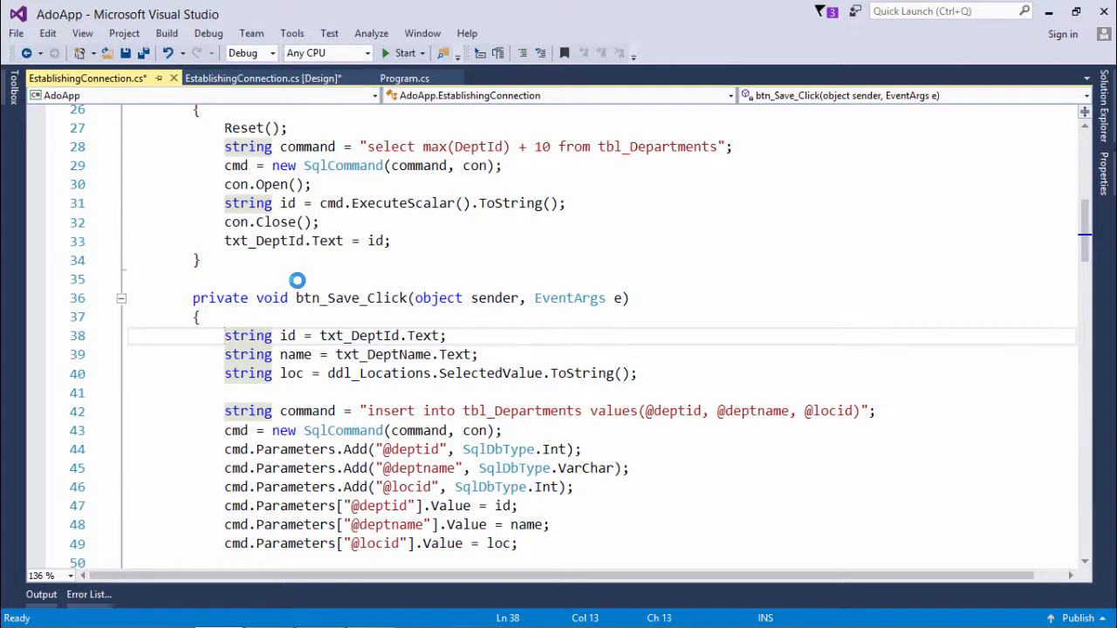
{"action": "left_click", "coordinate": [679, 411]}
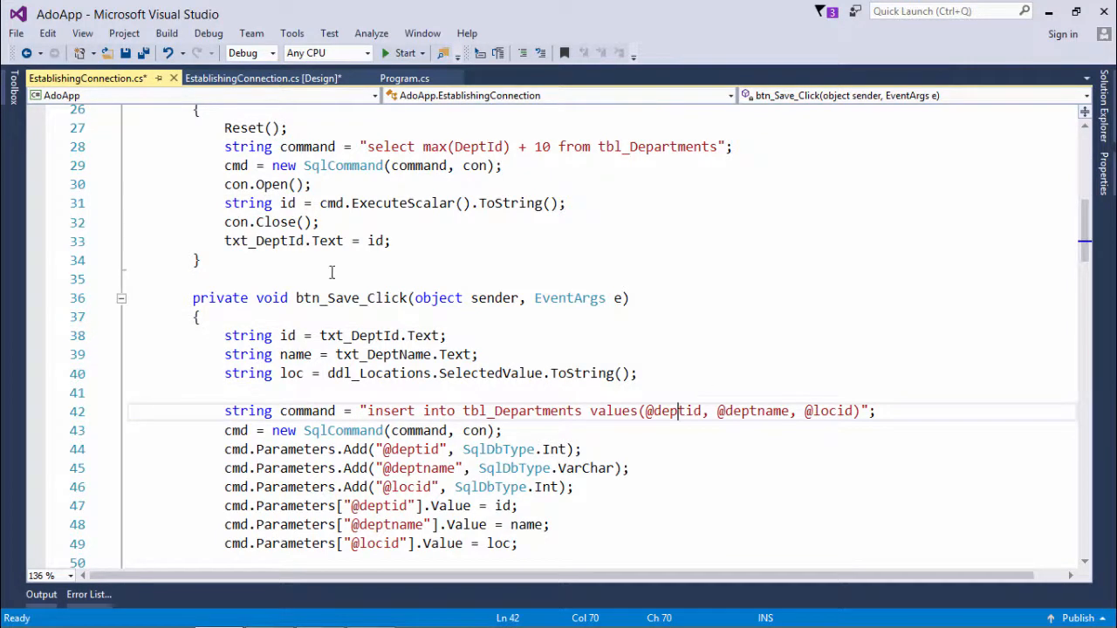
{"action": "left_click", "coordinate": [262, 77]}
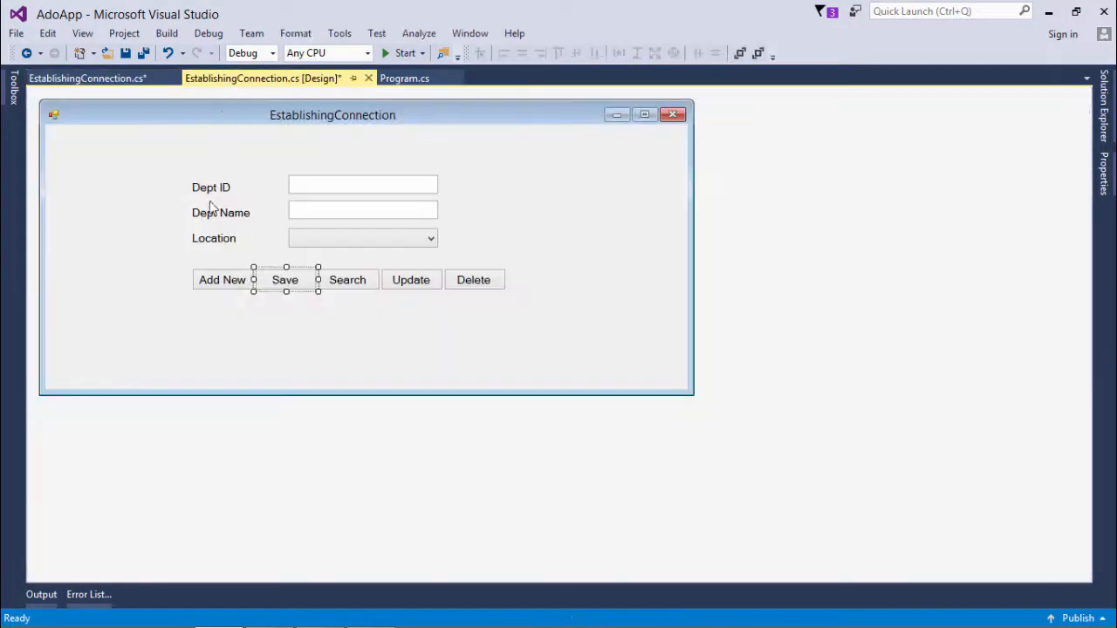
{"action": "left_click", "coordinate": [87, 77]}
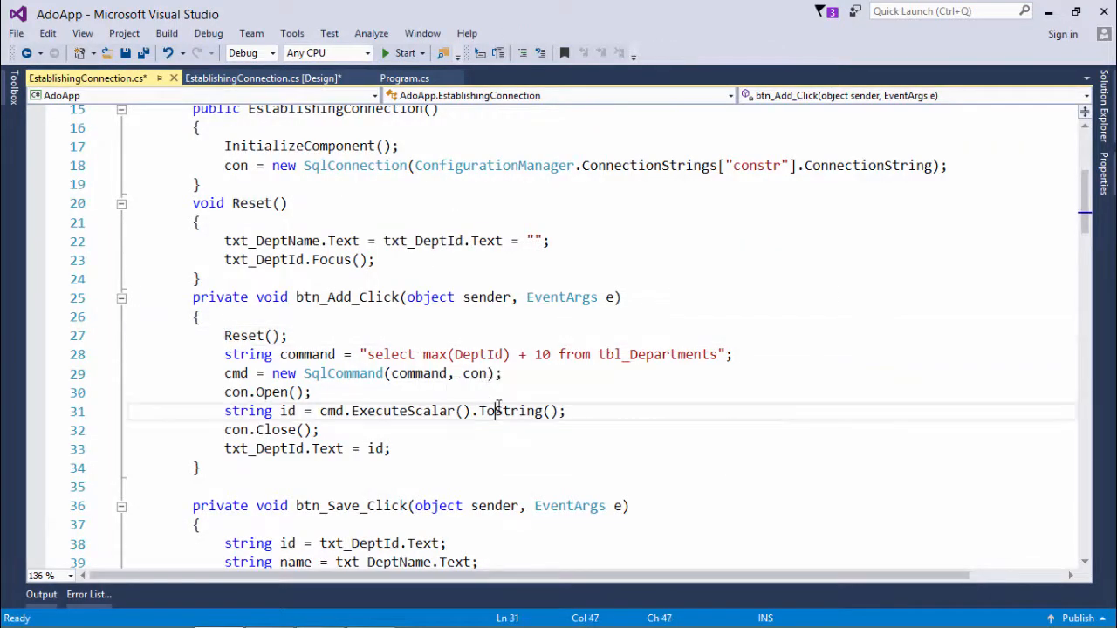
{"action": "mouse_move", "coordinate": [536, 393]}
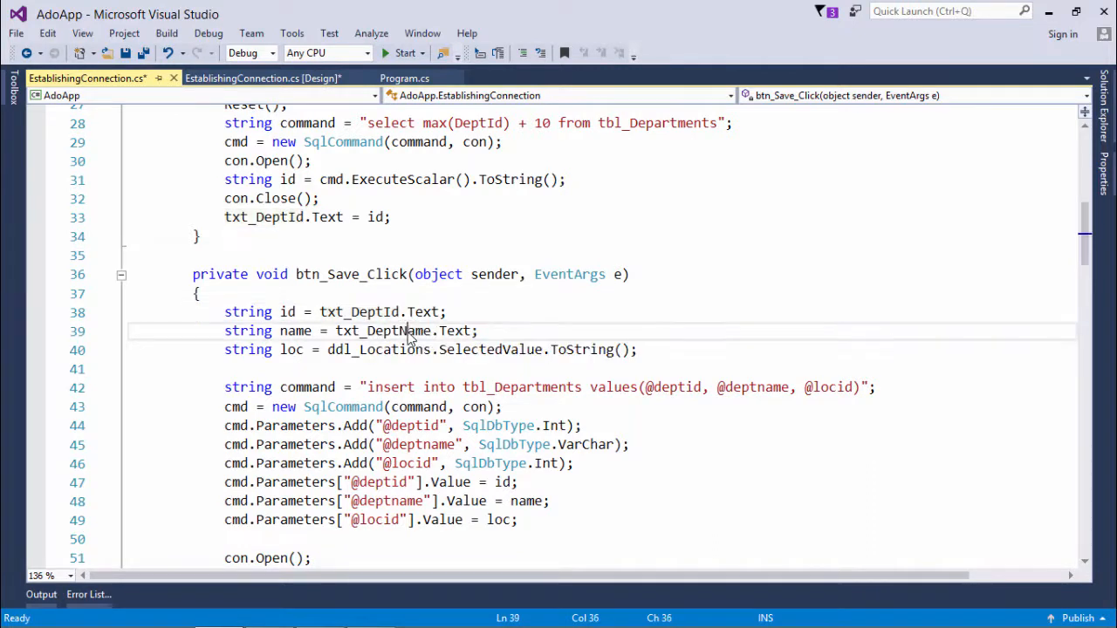
{"action": "double_click", "coordinate": [382, 331]}
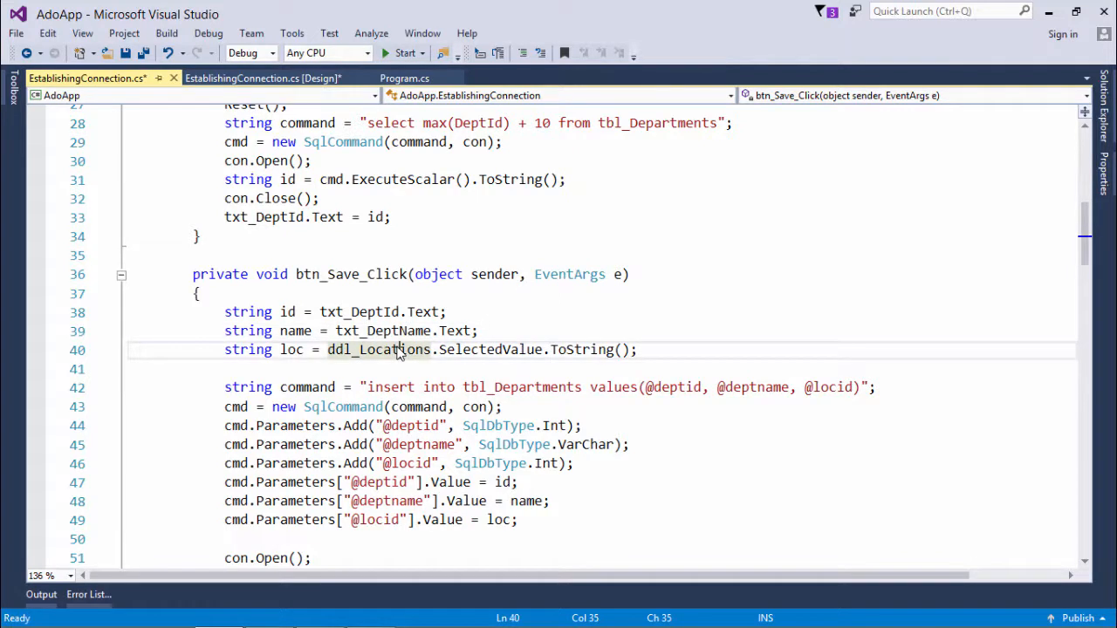
{"action": "mouse_move", "coordinate": [397, 400]}
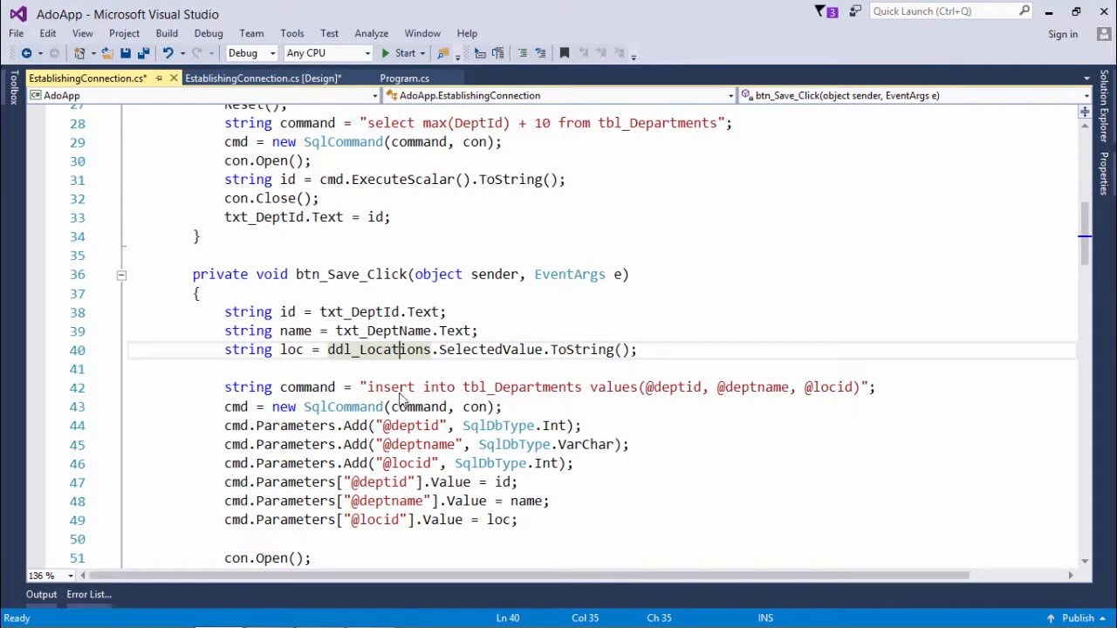
{"action": "mouse_move", "coordinate": [519, 397]}
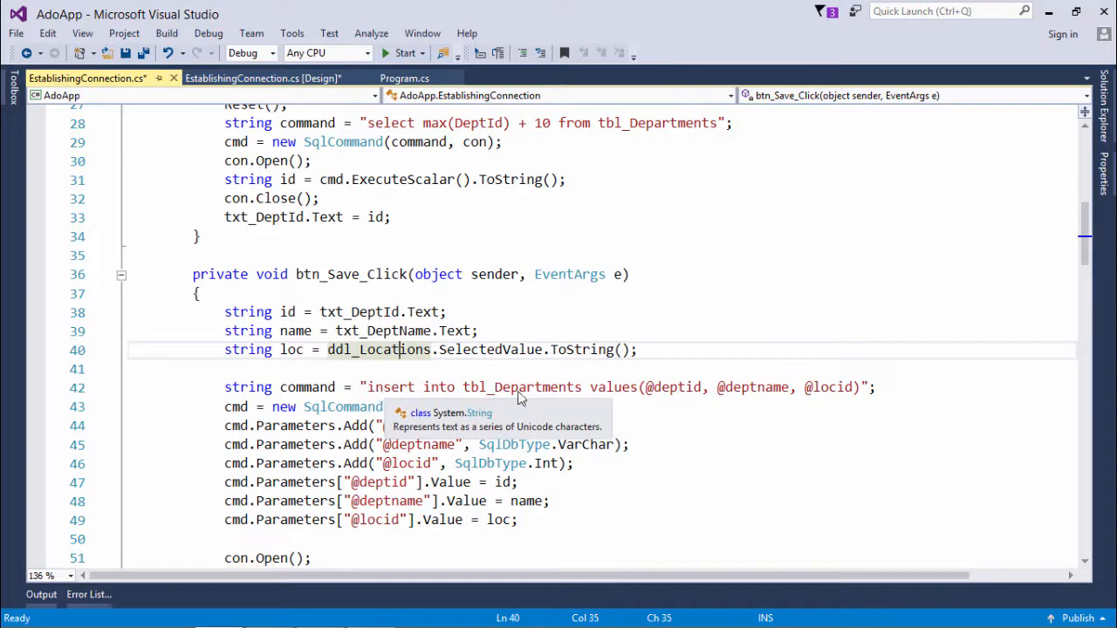
{"action": "left_click", "coordinate": [681, 386]}
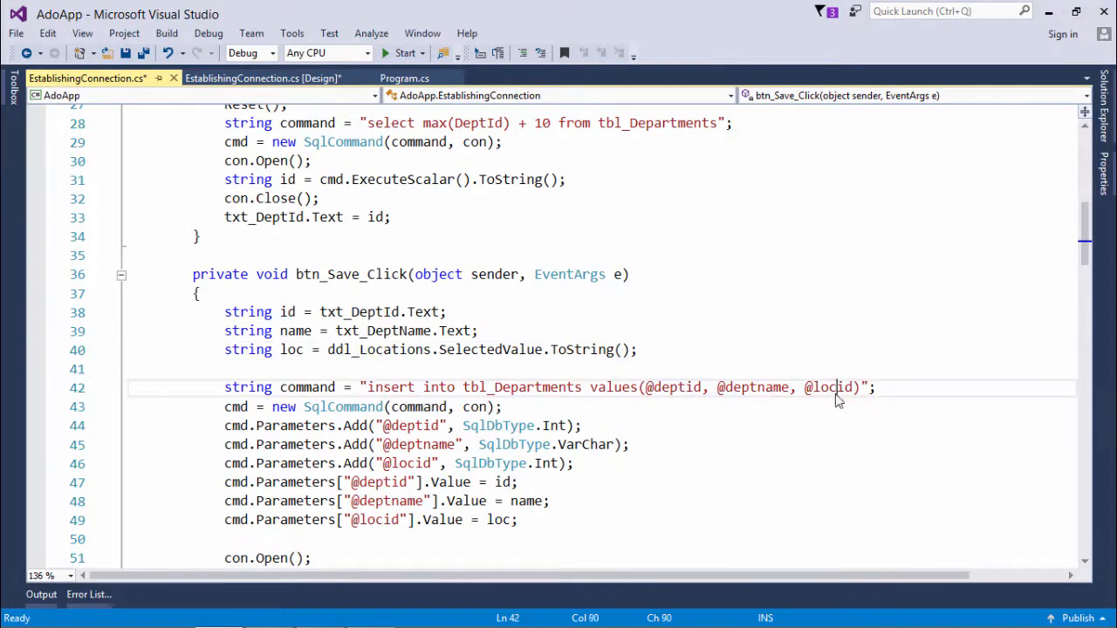
{"action": "left_click", "coordinate": [676, 387]}
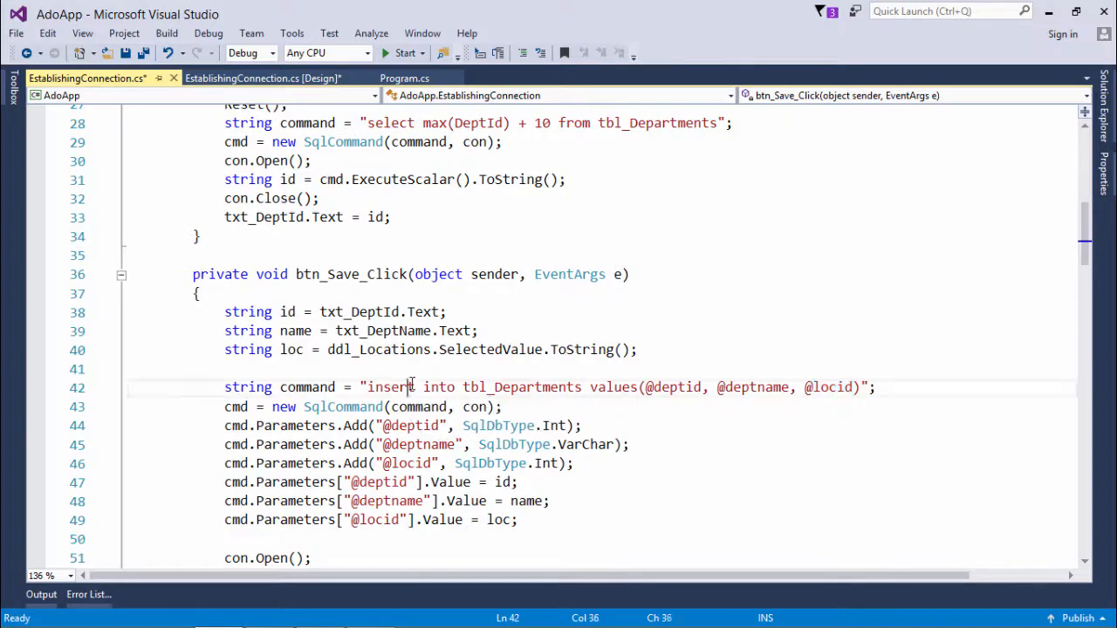
{"action": "double_click", "coordinate": [306, 387]}
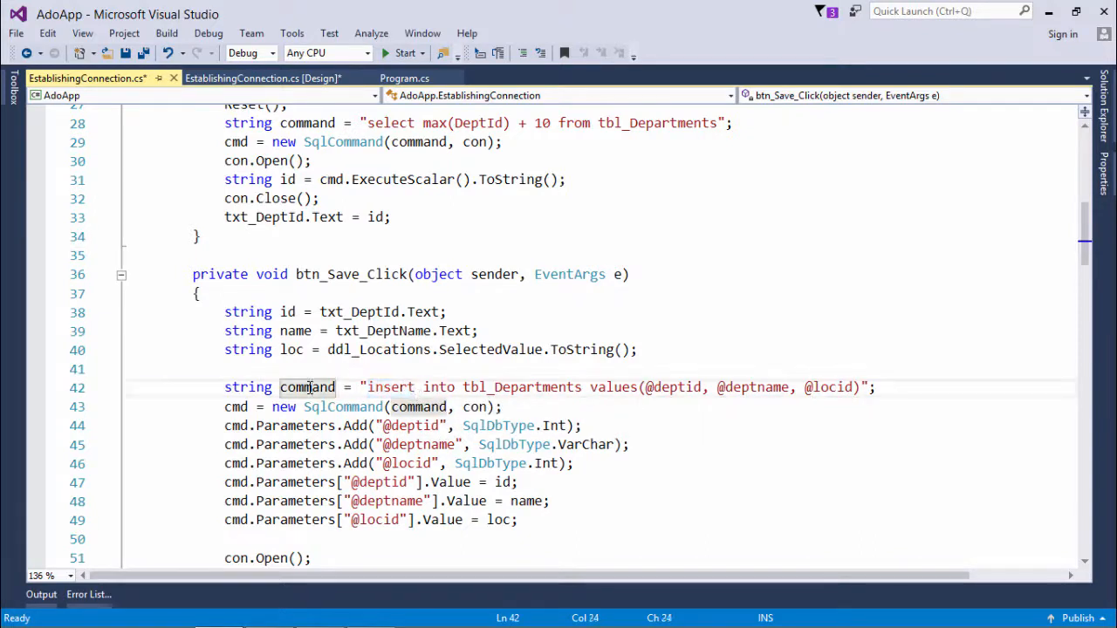
{"action": "mouse_move", "coordinate": [343, 407]}
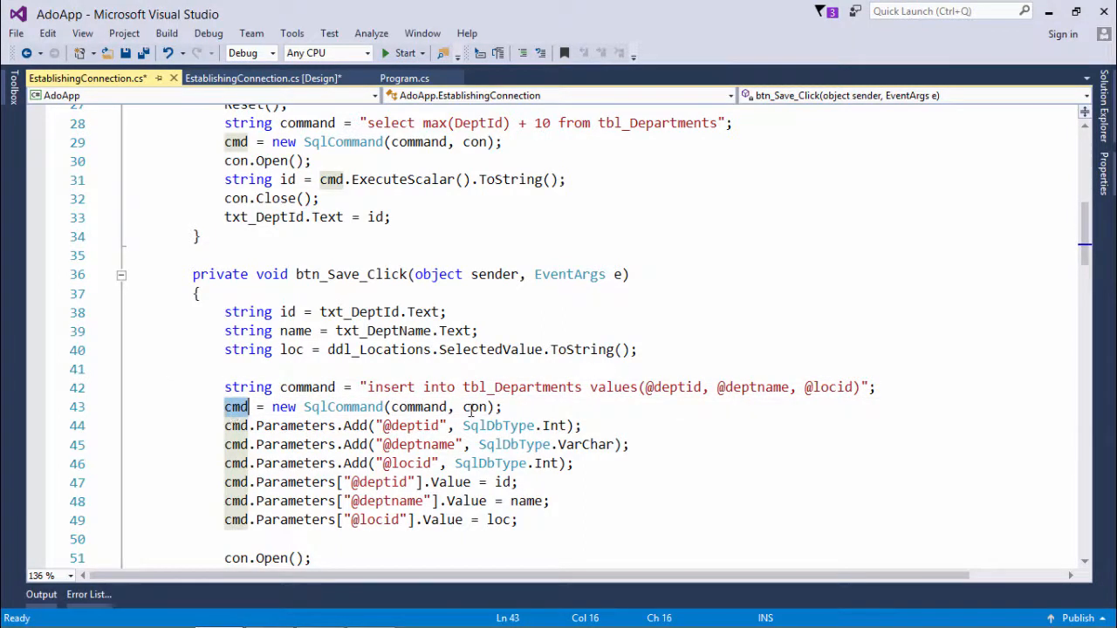
{"action": "left_click", "coordinate": [453, 407]}
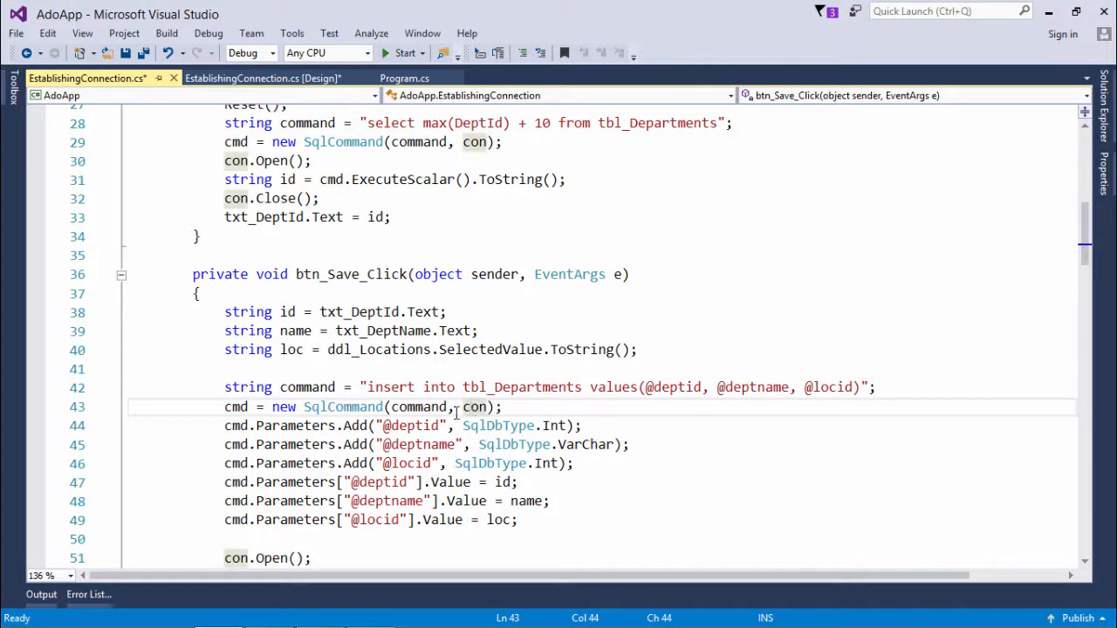
{"action": "left_click", "coordinate": [232, 426]}
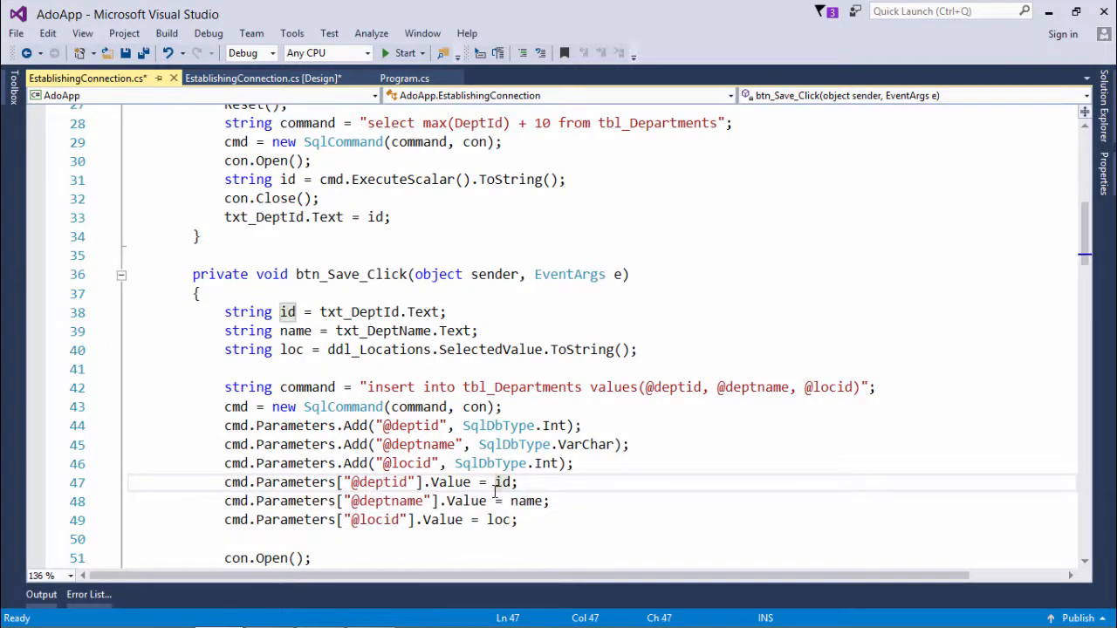
{"action": "mouse_move", "coordinate": [579, 516]}
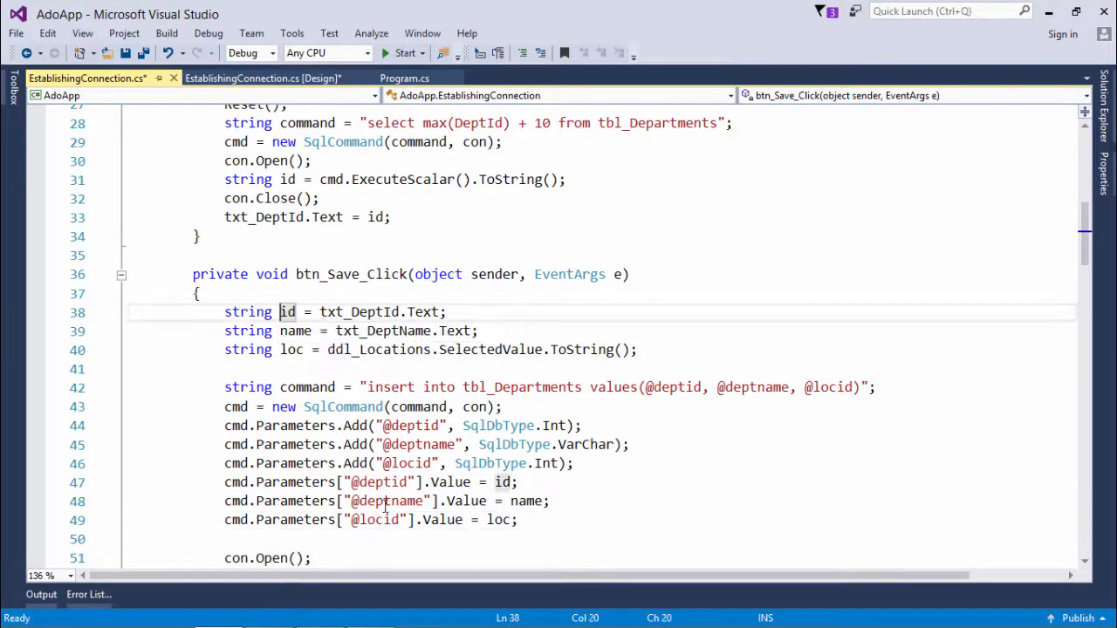
{"action": "left_click", "coordinate": [516, 519]}
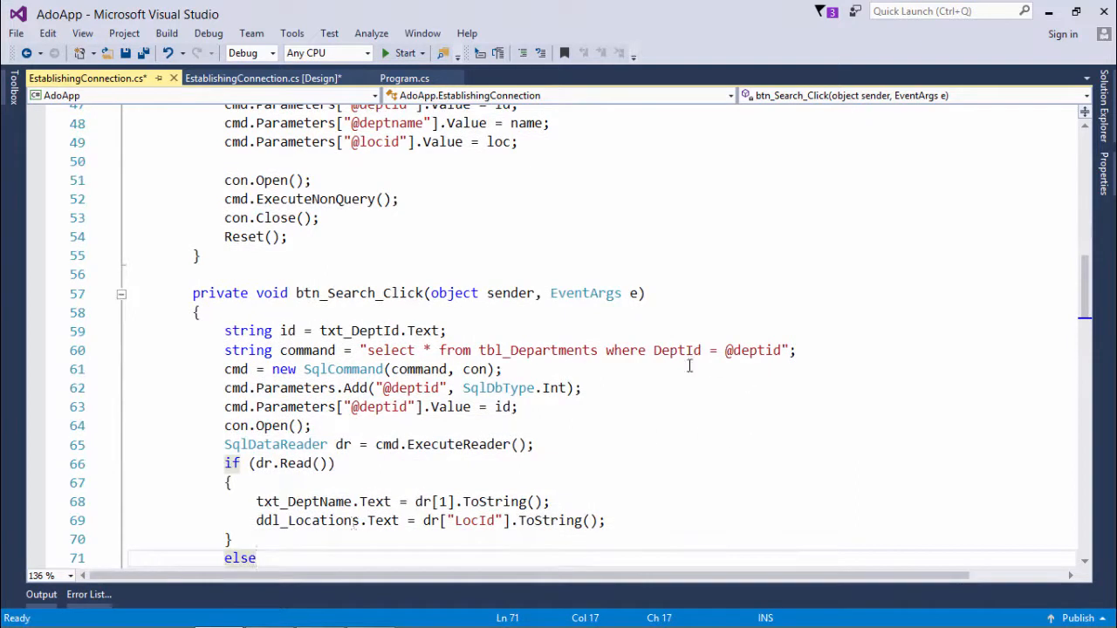
- Add SqlParameters to btn_Update_Click and btn_Delete_Click, then review the form layout
{"action": "double_click", "coordinate": [752, 350]}
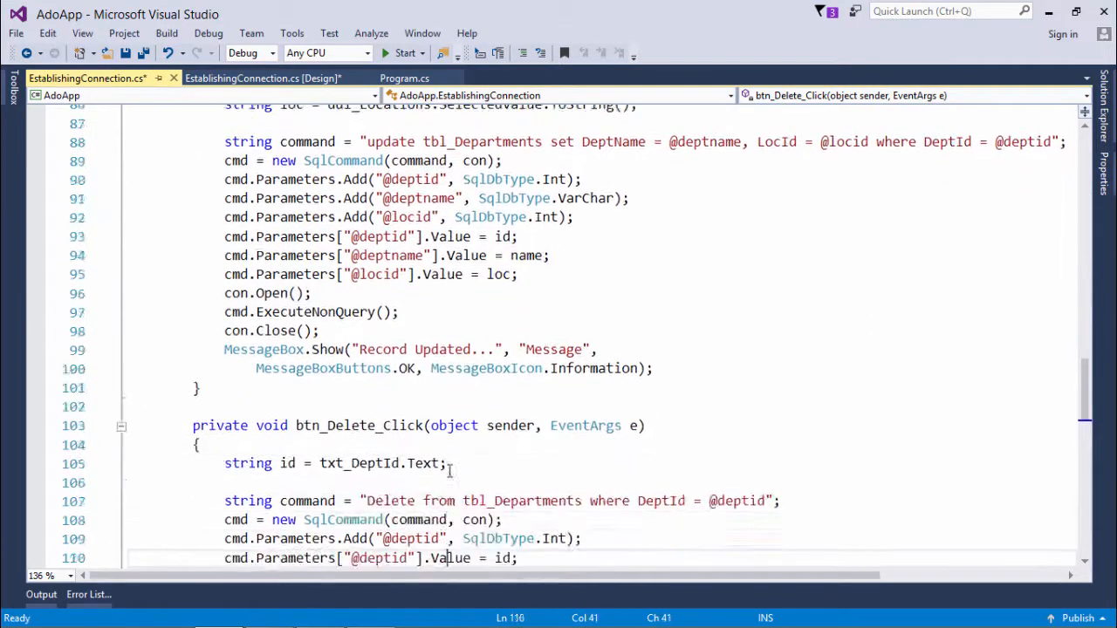
{"action": "scroll", "scroll_direction": "down", "scroll_amount": 3}
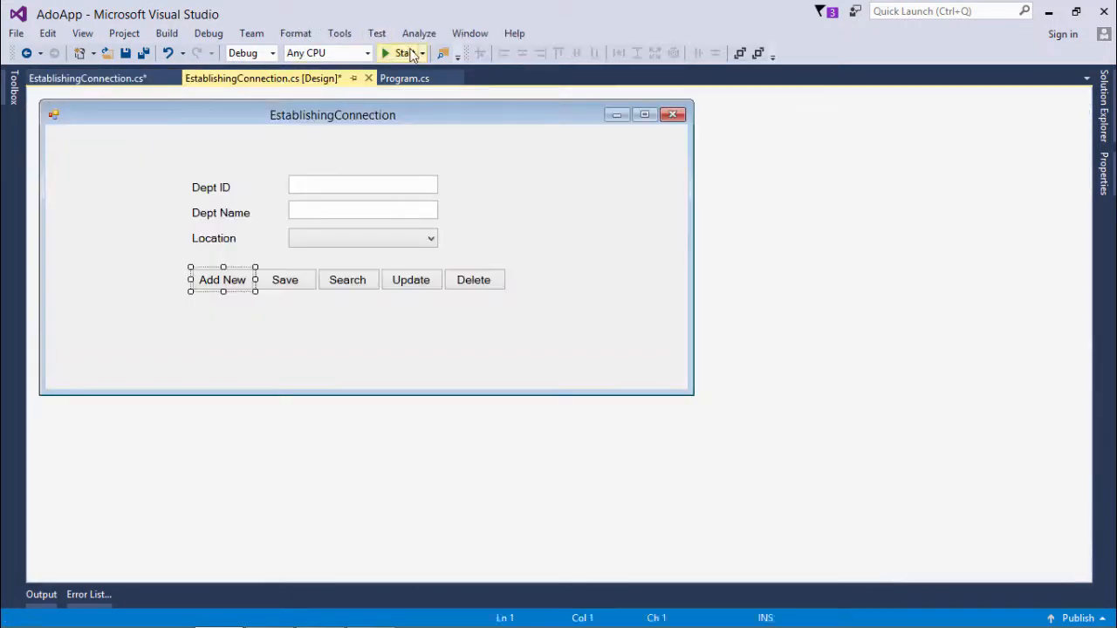
- Run the form and enter department 50, Marketing, with London as location
{"action": "left_click", "coordinate": [403, 54]}
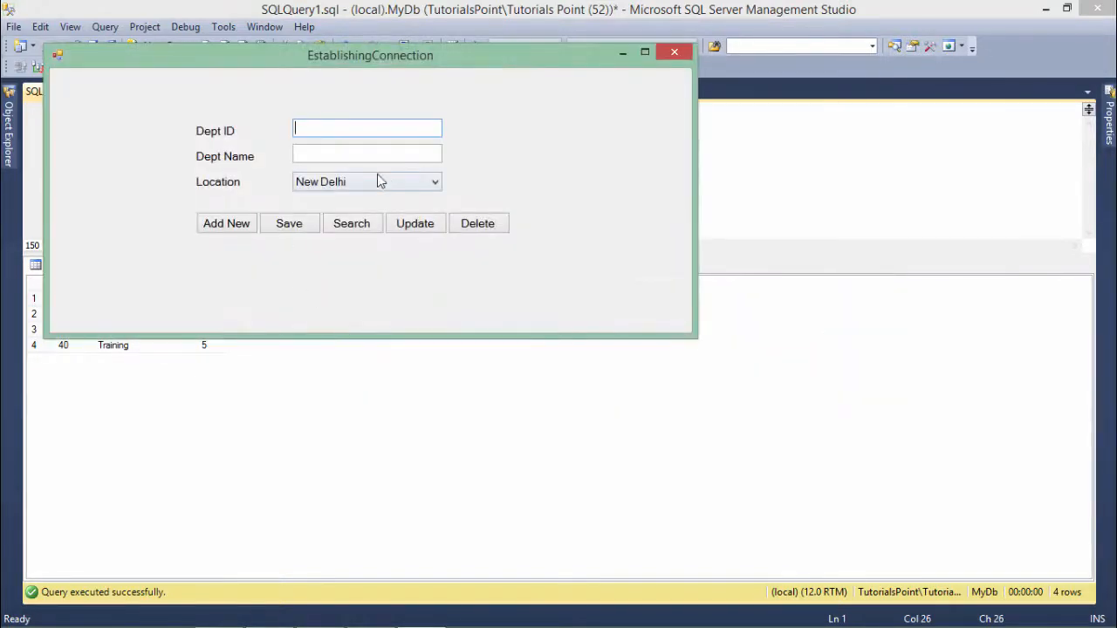
{"action": "type", "text": "50"}
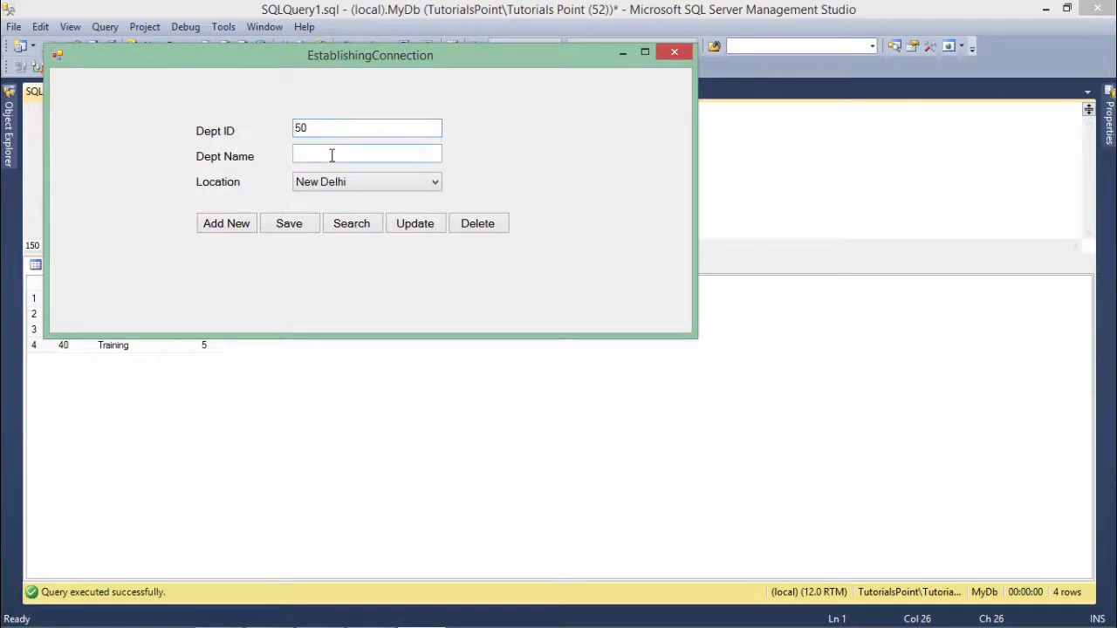
{"action": "type", "text": "Marketing"}
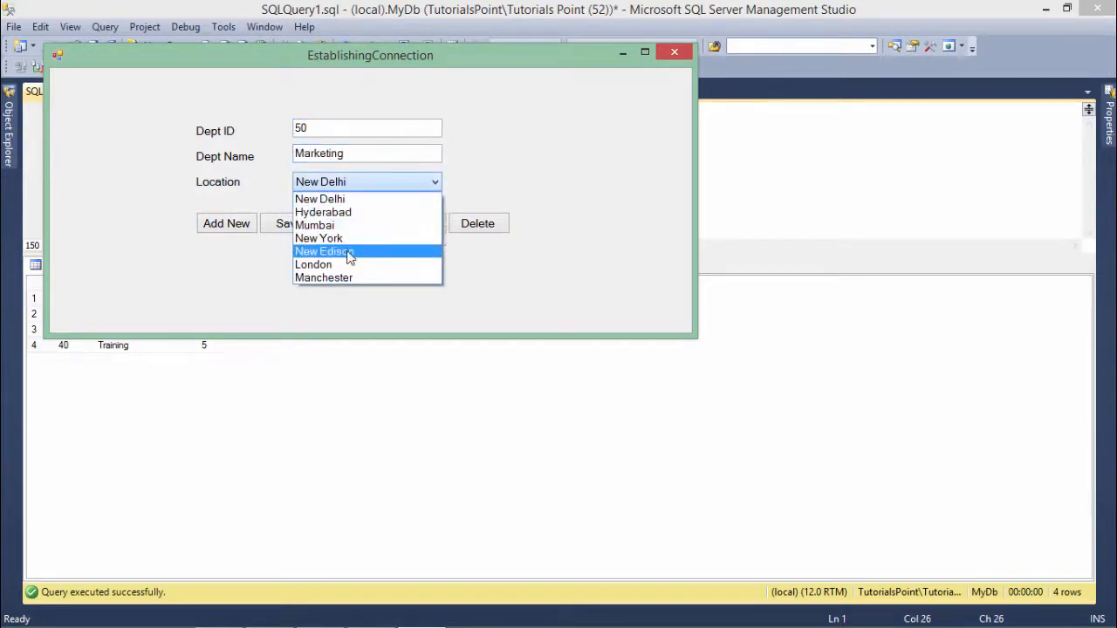
{"action": "left_click", "coordinate": [313, 265]}
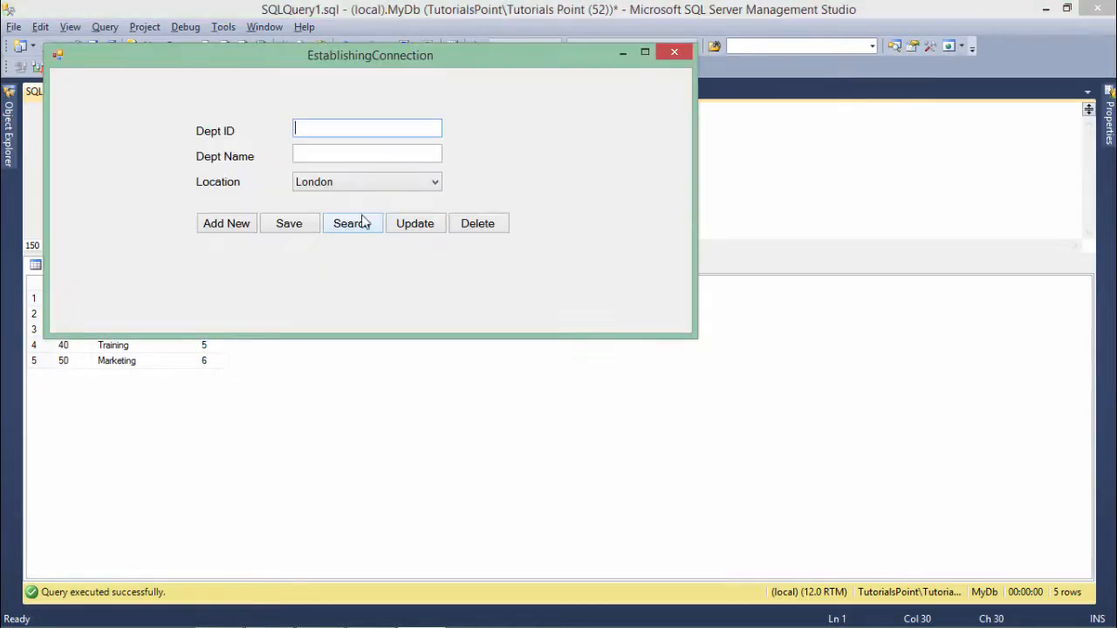
{"action": "mouse_move", "coordinate": [400, 146]}
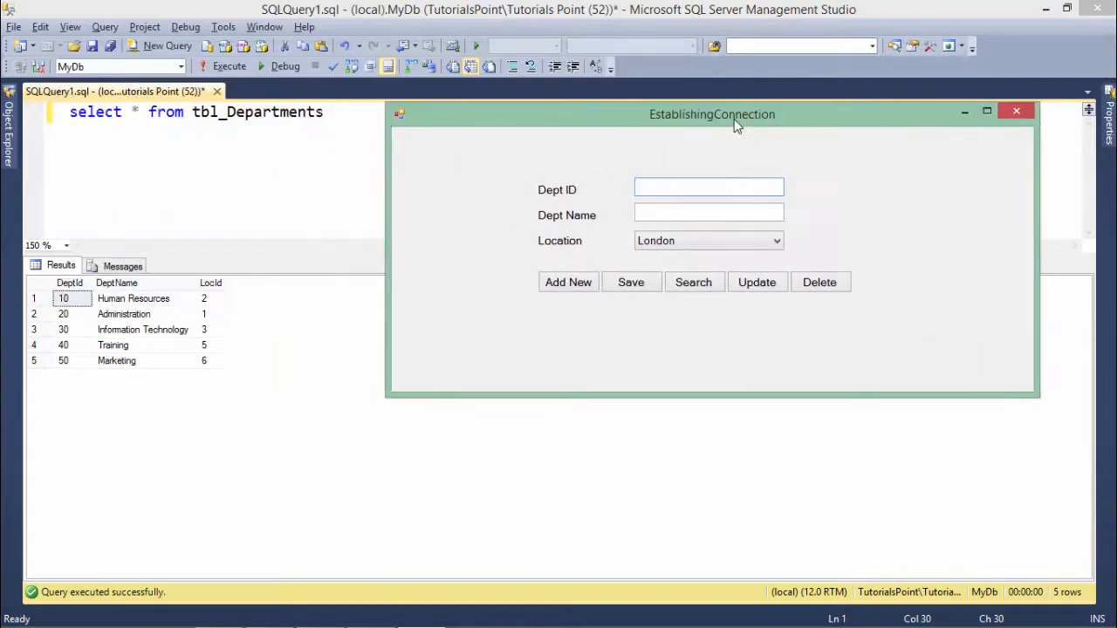
- Look up department 30 and update its name to IT
{"action": "type", "text": "30"}
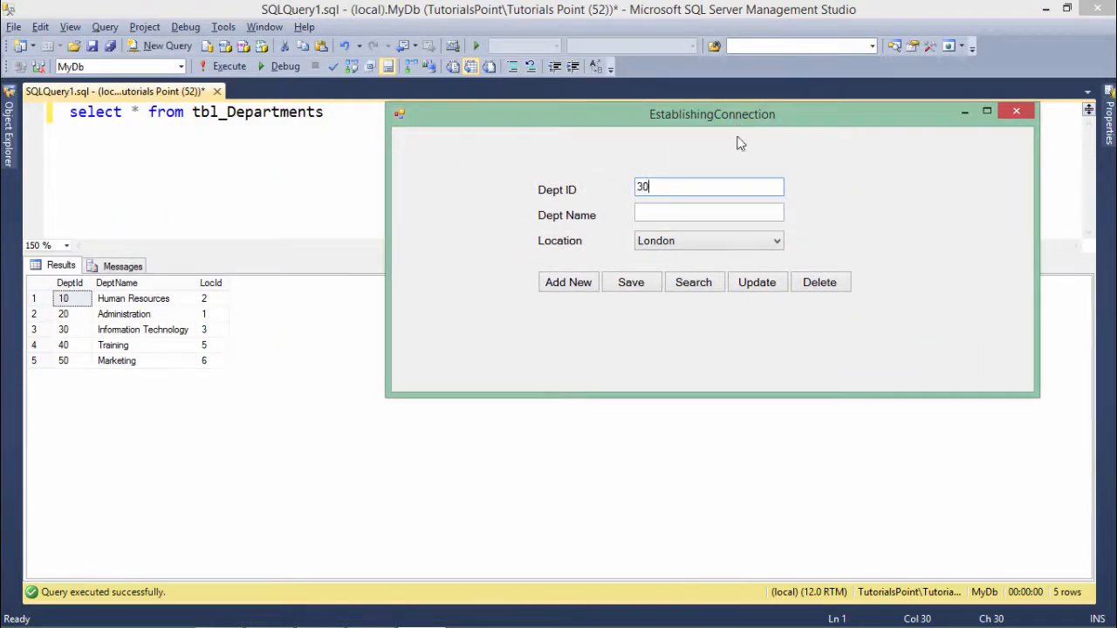
{"action": "left_click", "coordinate": [693, 281]}
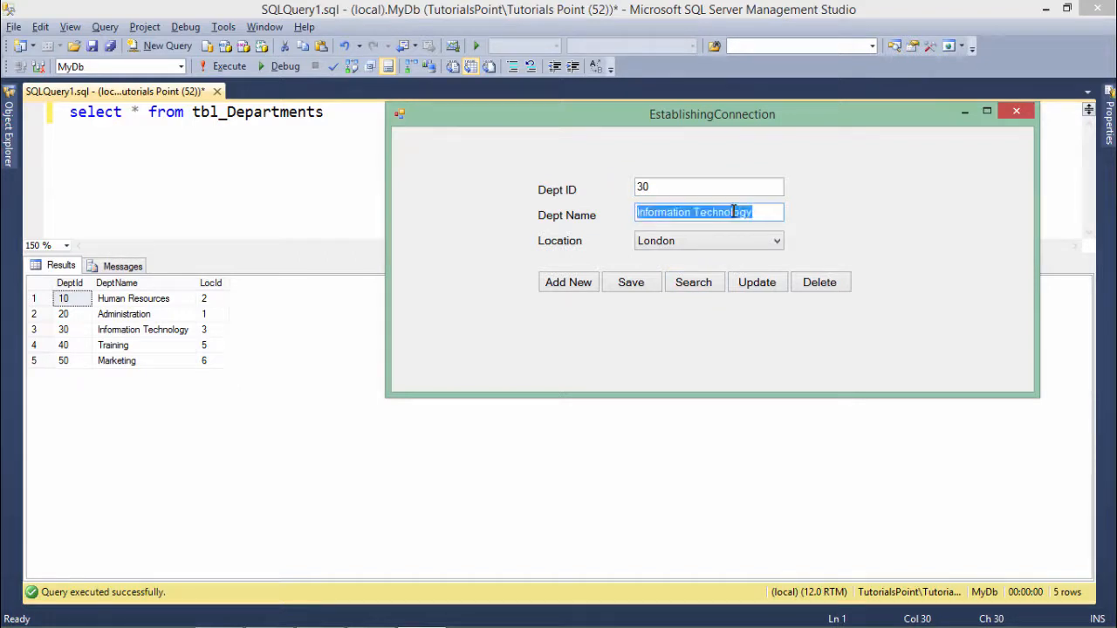
{"action": "type", "text": "IT"}
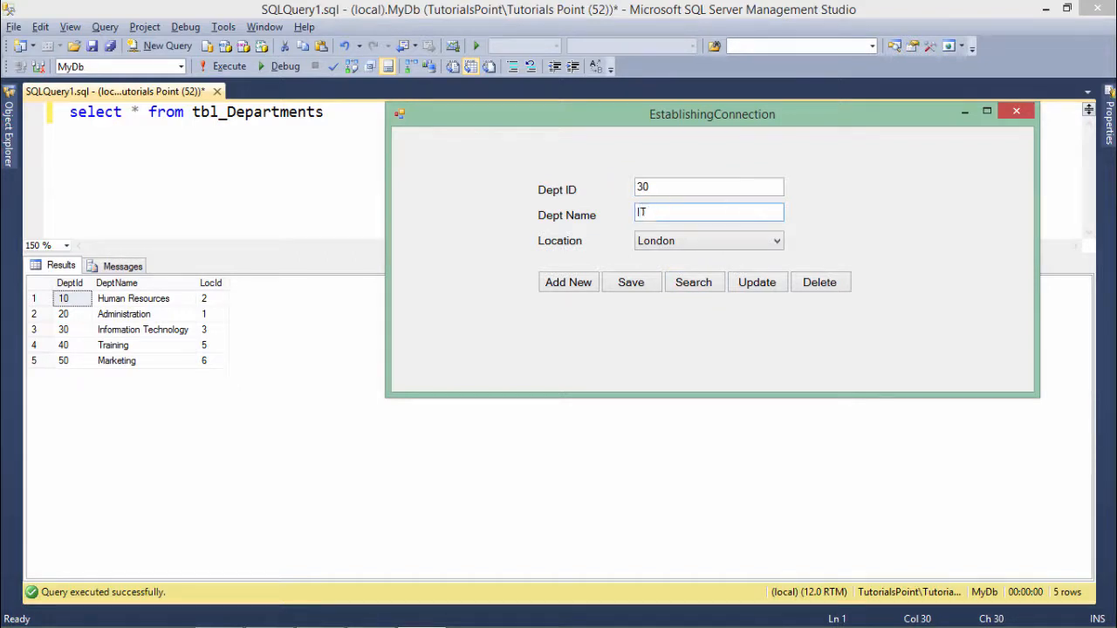
{"action": "left_click", "coordinate": [755, 282]}
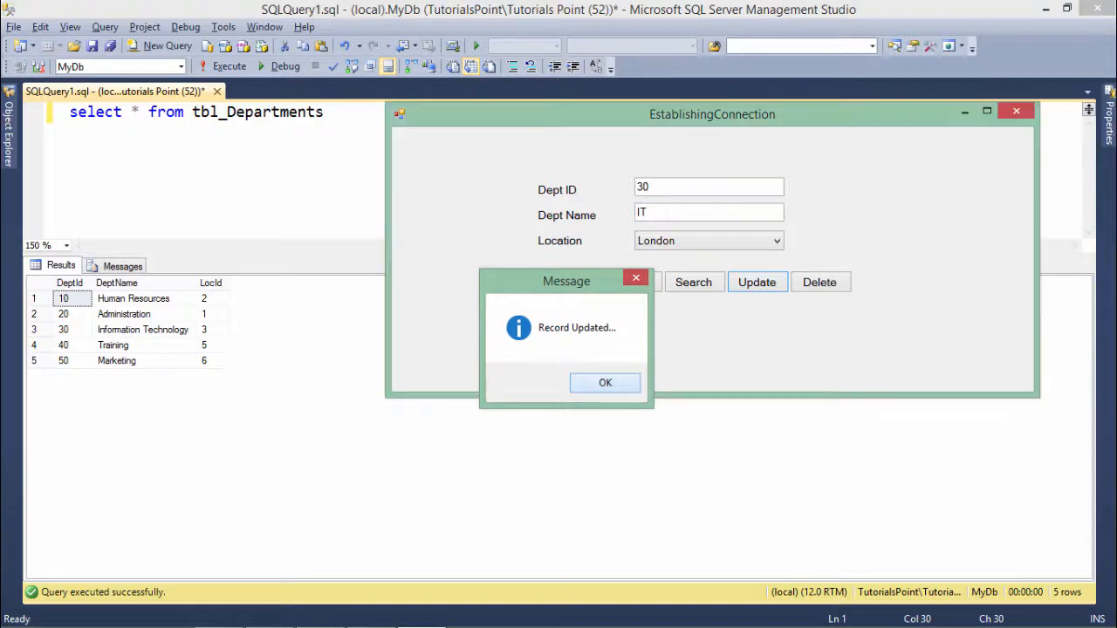
{"action": "left_click", "coordinate": [604, 382]}
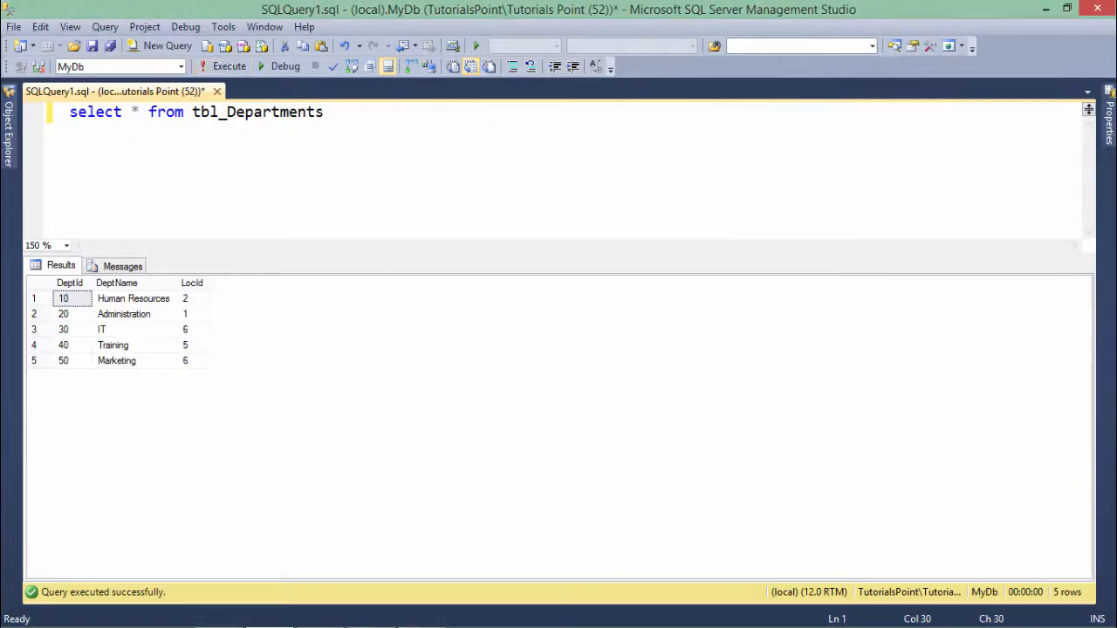
- Confirm the renamed department 30 row, close the running form, and return to the code
{"action": "left_click", "coordinate": [101, 329]}
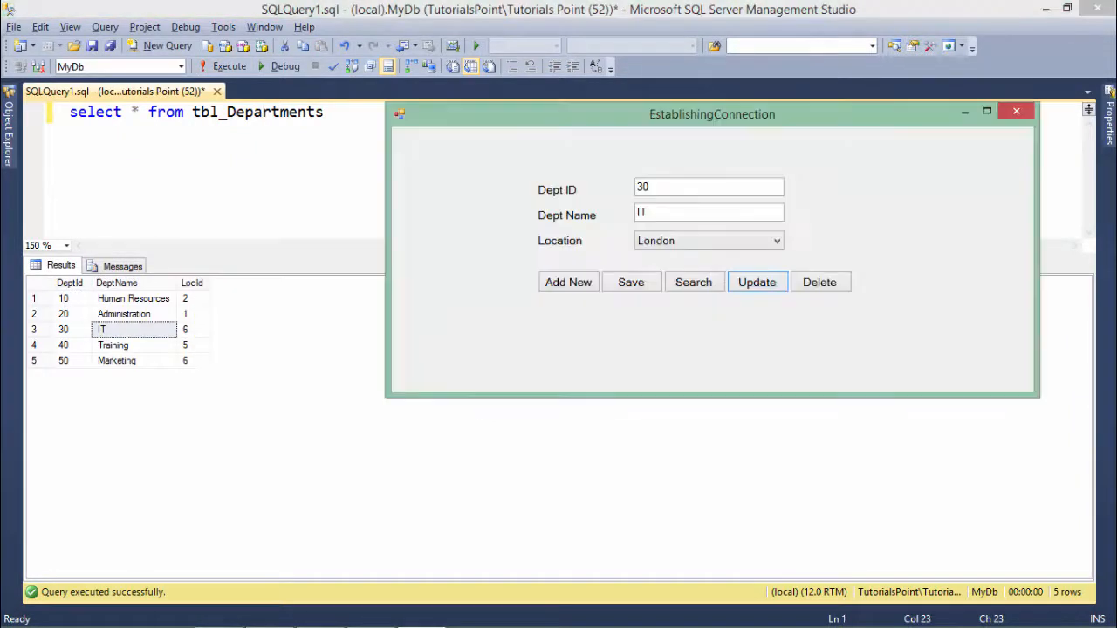
{"action": "left_click", "coordinate": [1016, 111]}
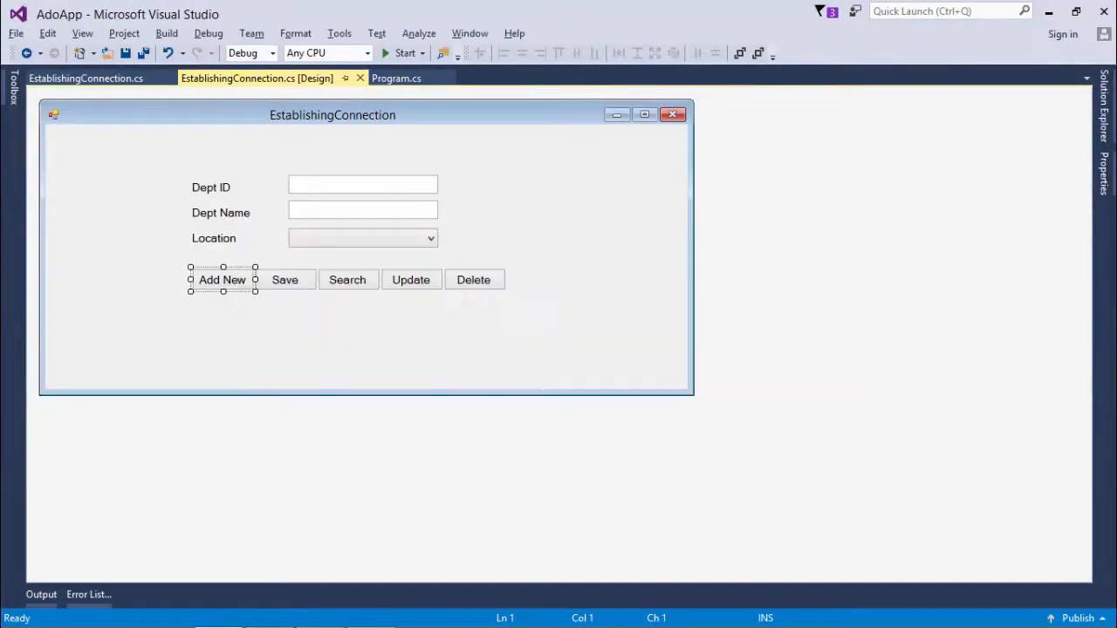
{"action": "left_click", "coordinate": [86, 78]}
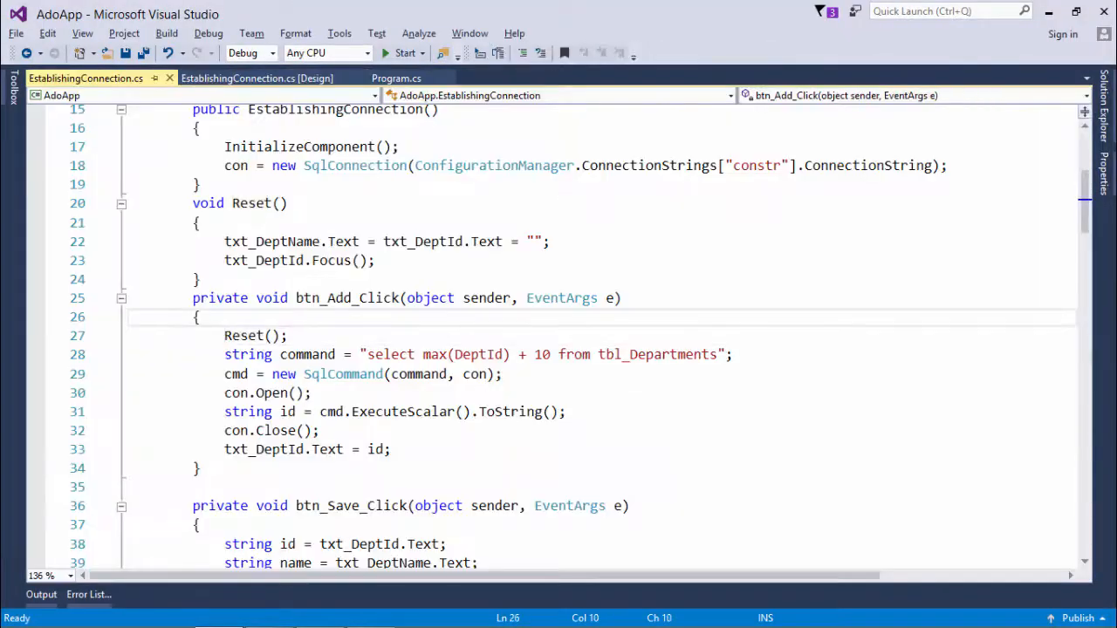